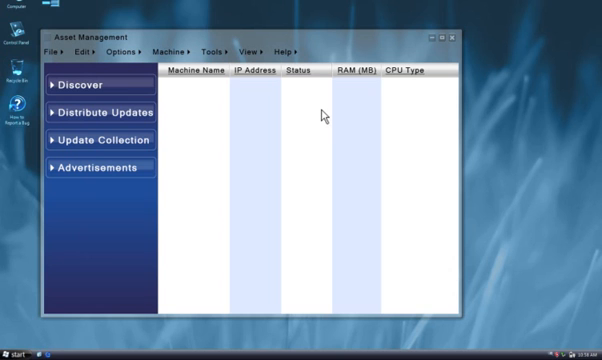
# Run Discover twice to list every PC with IP, status, RAM and CPU type
pyautogui.click(94, 84)
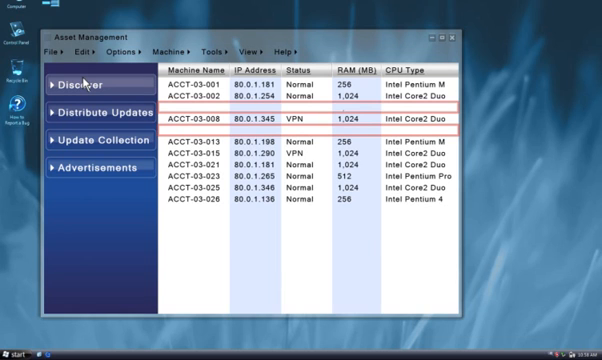
pyautogui.scroll(-3)
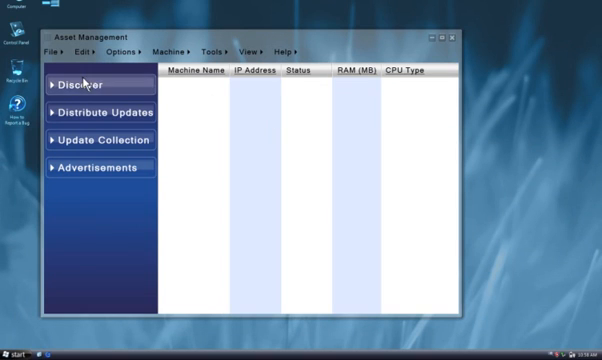
pyautogui.click(92, 84)
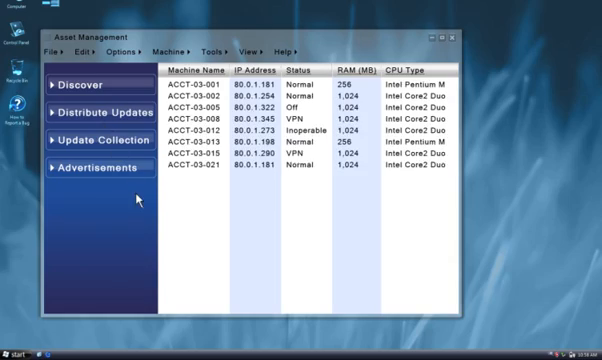